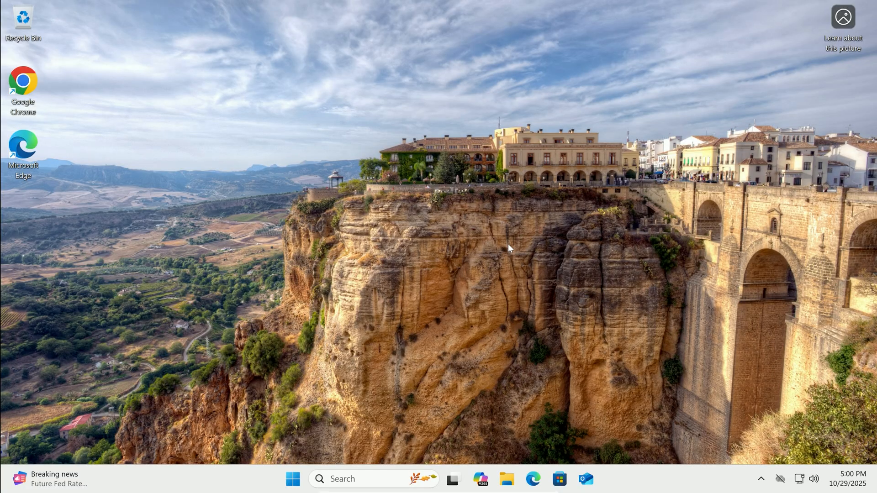
{"action": "mouse_move", "coordinate": [535, 282]}
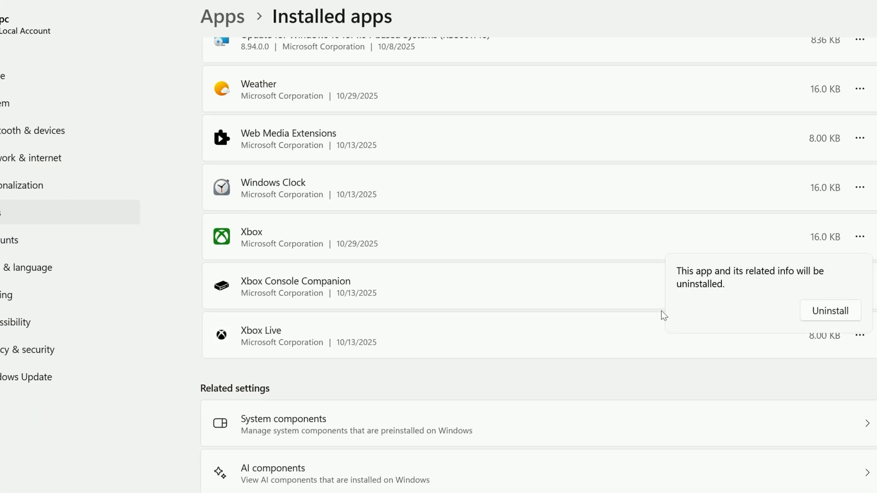
- Create a restore point for drive C: with a typed description and dismiss the success message
{"action": "left_click", "coordinate": [831, 310]}
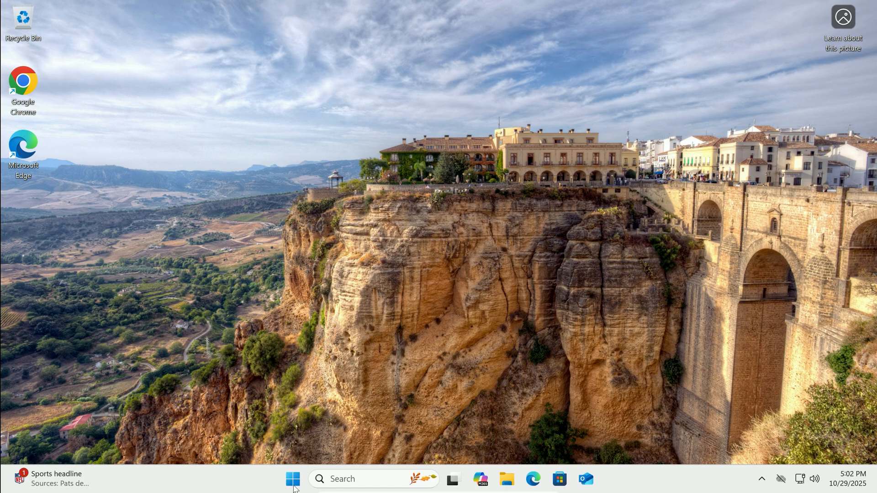
{"action": "type", "text": "create"}
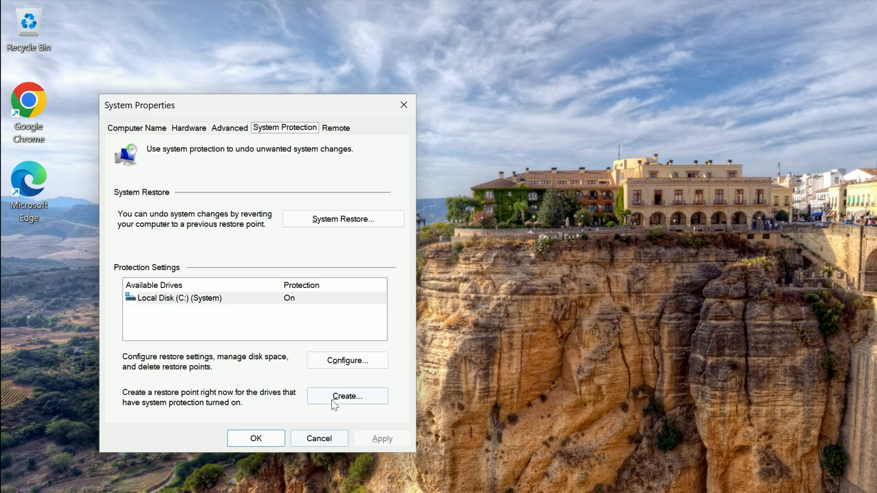
{"action": "type", "text": "before performance t"}
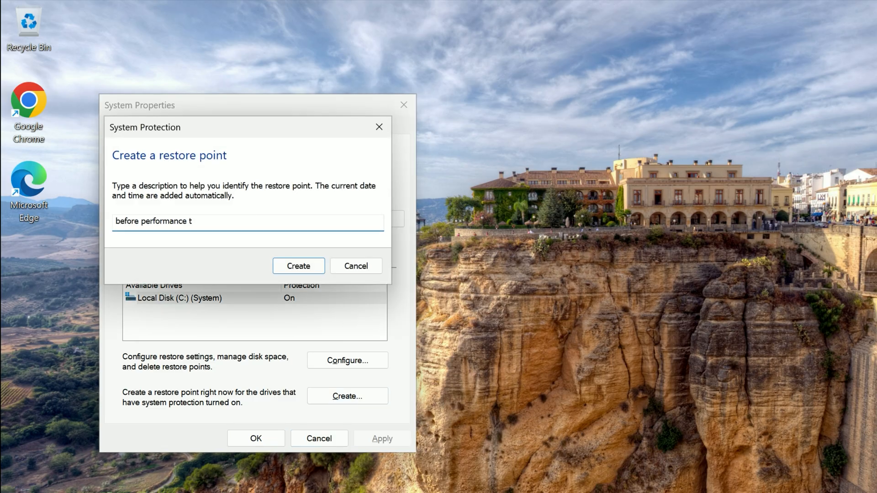
{"action": "left_click", "coordinate": [298, 266]}
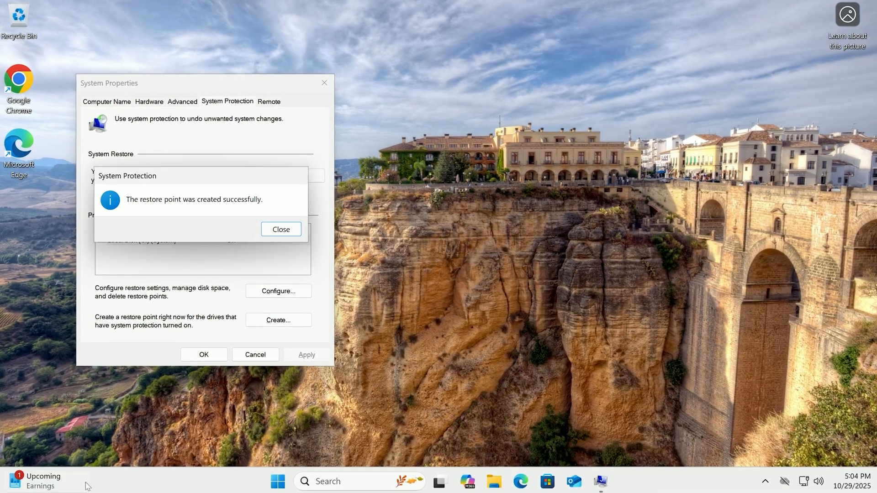
{"action": "left_click", "coordinate": [281, 229]}
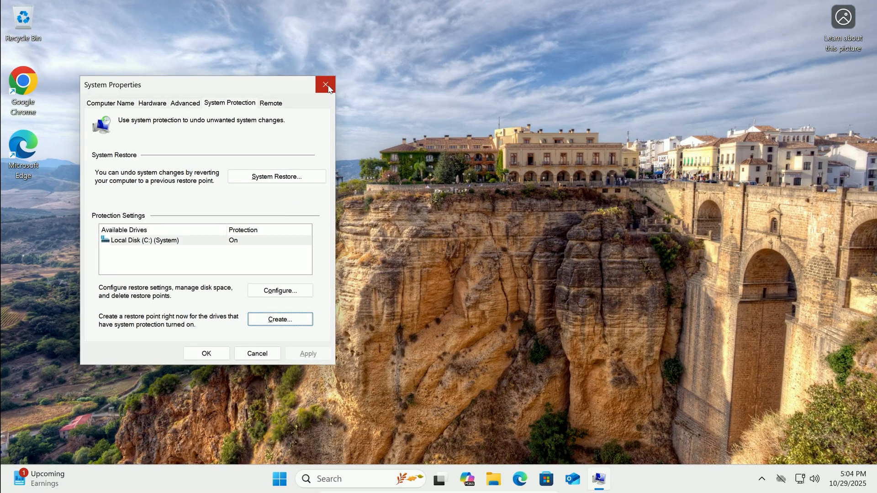
- Leave System Properties and show Storage cleanup recommendations with Large or unused files expanded
{"action": "left_click", "coordinate": [326, 84]}
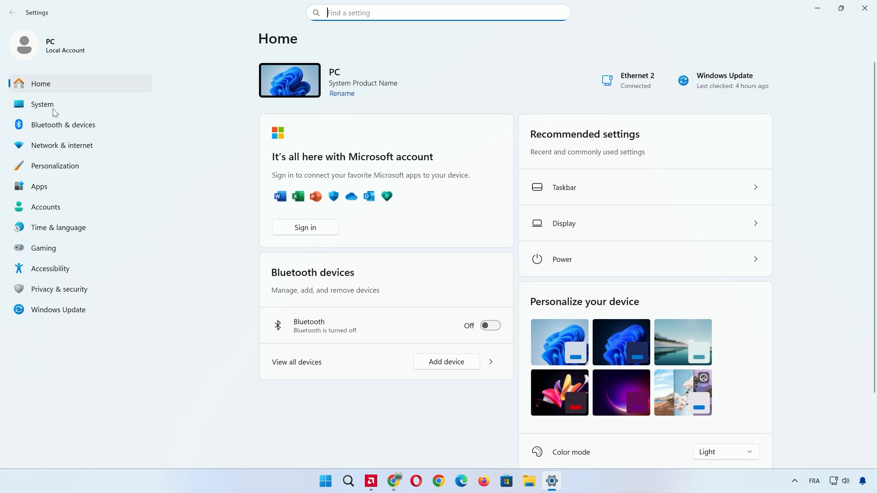
{"action": "left_click", "coordinate": [42, 105]}
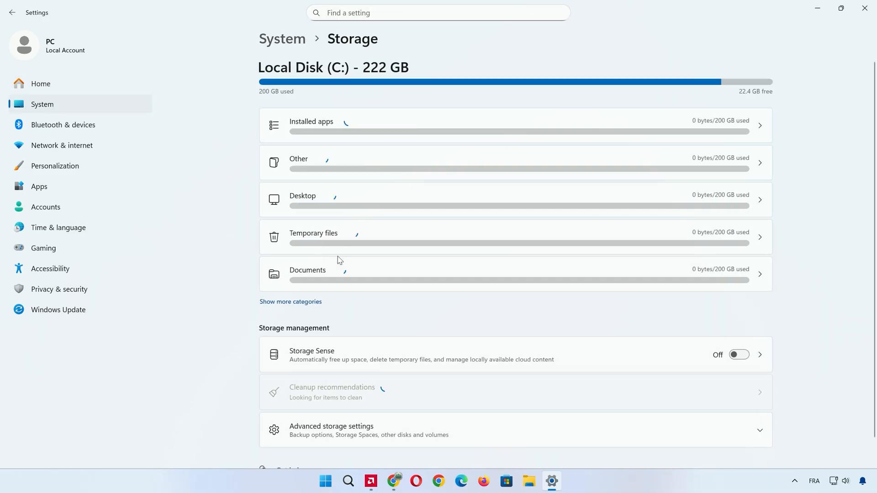
{"action": "scroll", "scroll_direction": "down", "scroll_amount": 3}
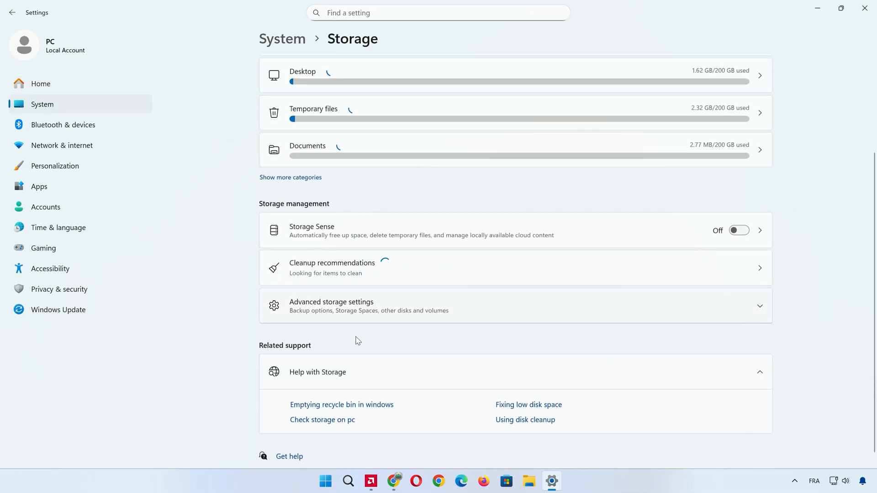
{"action": "left_click", "coordinate": [332, 268]}
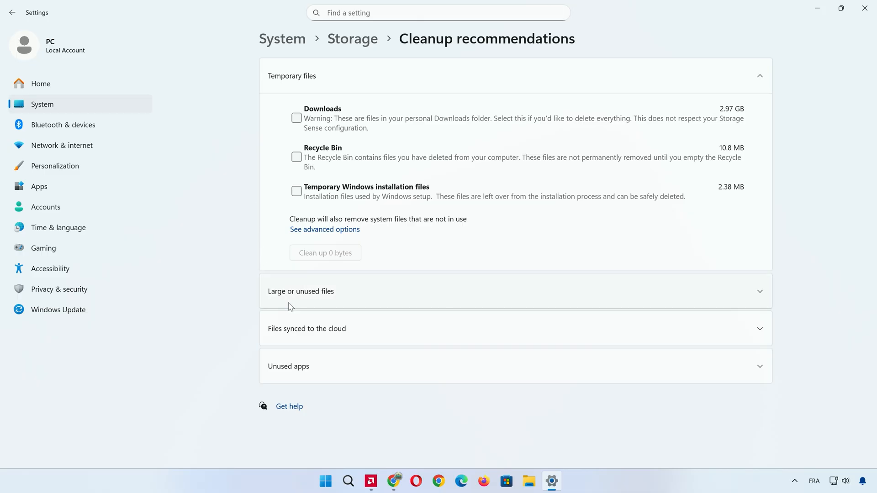
{"action": "left_click", "coordinate": [300, 291]}
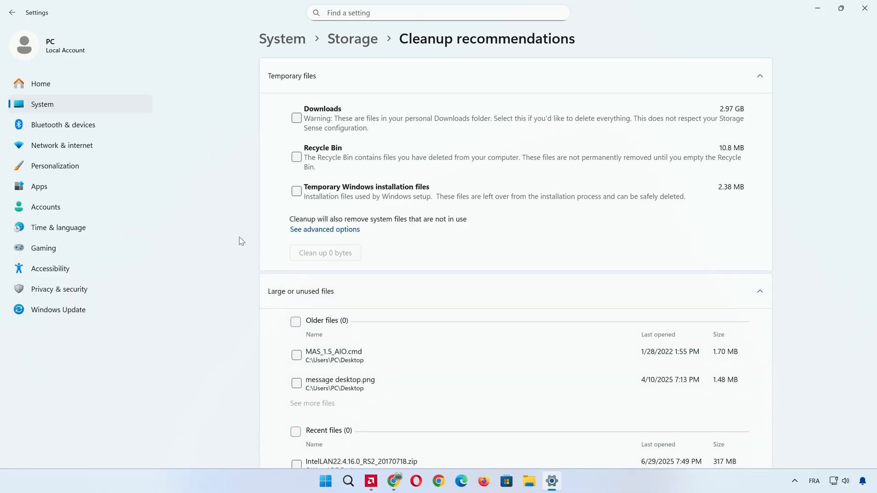
{"action": "mouse_move", "coordinate": [342, 229]}
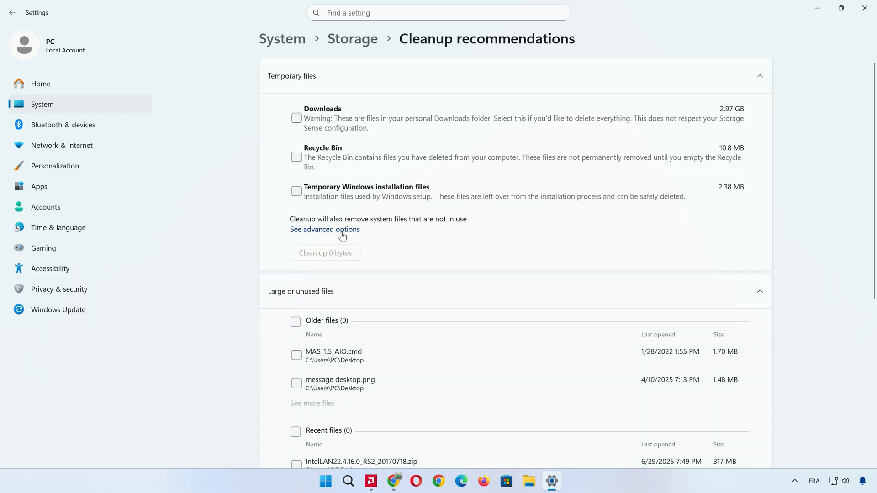
- In advanced temporary files options, include the Recycle Bin and permanently remove about 299 MB
{"action": "left_click", "coordinate": [325, 230]}
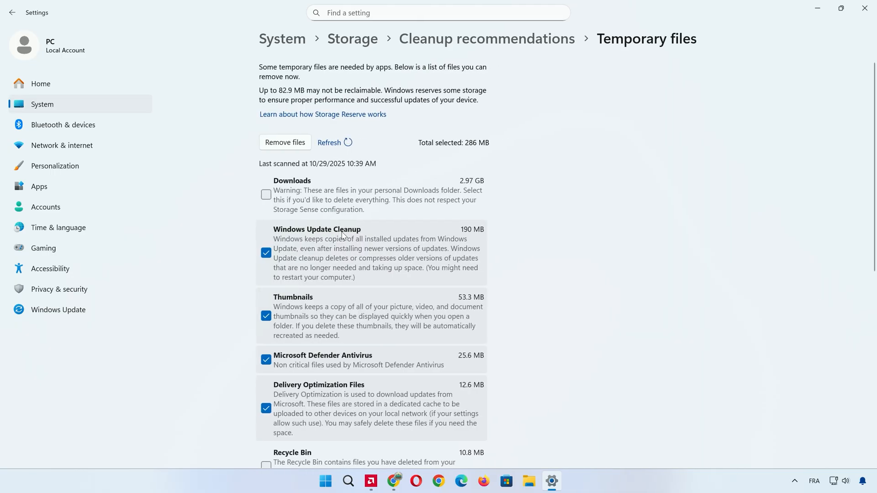
{"action": "scroll", "scroll_direction": "down", "scroll_amount": 3}
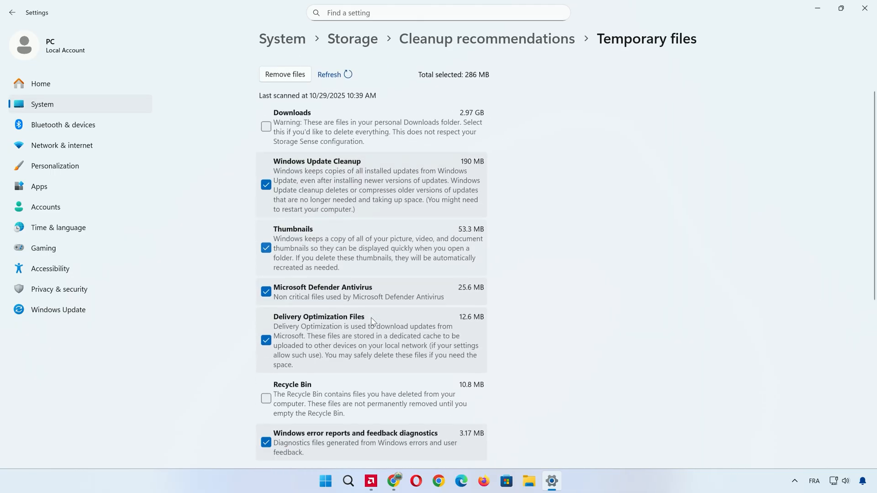
{"action": "scroll", "scroll_direction": "down", "scroll_amount": 3}
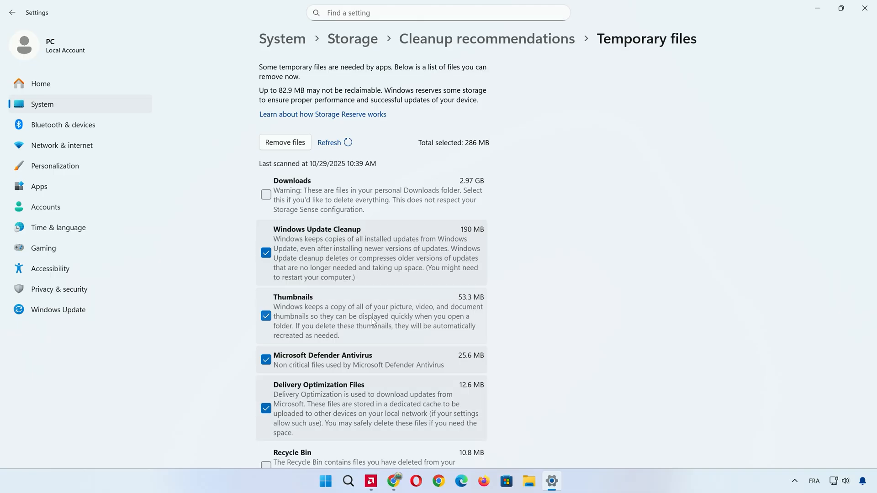
{"action": "left_click", "coordinate": [266, 466]}
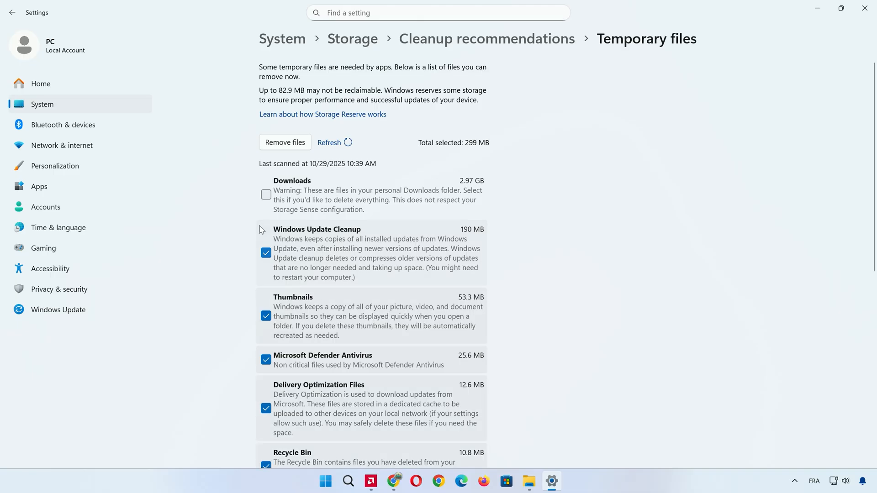
{"action": "left_click", "coordinate": [285, 144]}
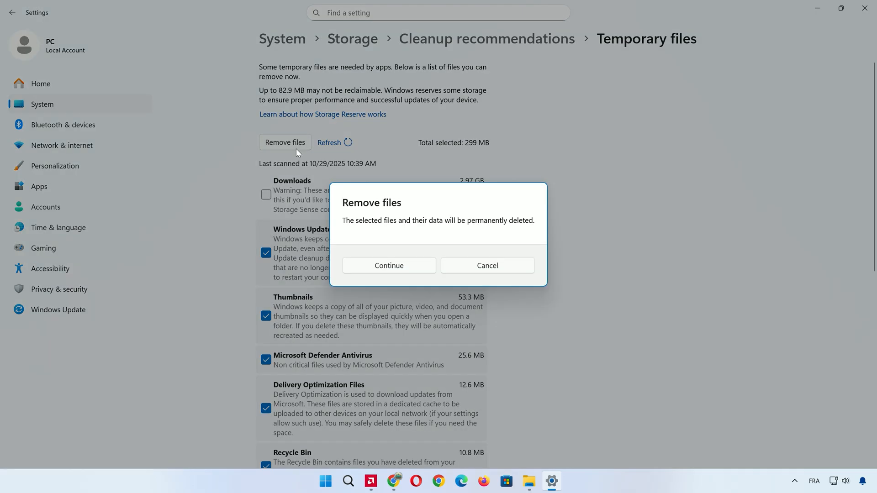
{"action": "left_click", "coordinate": [389, 265]}
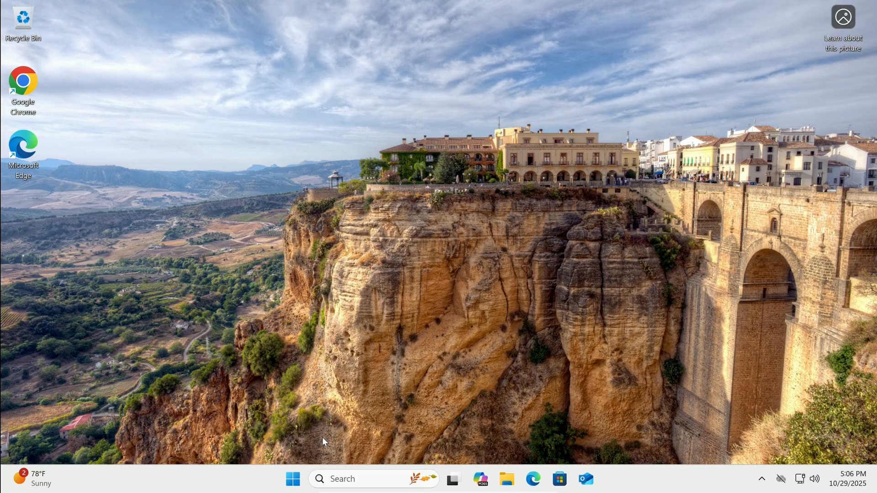
- Reach Apps > Installed apps in Settings and scroll down through the list
{"action": "left_click", "coordinate": [292, 479]}
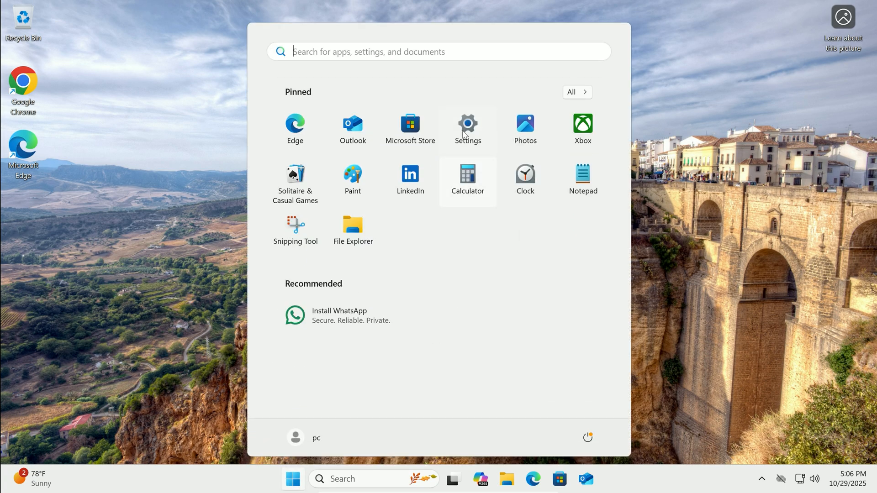
{"action": "left_click", "coordinate": [467, 124]}
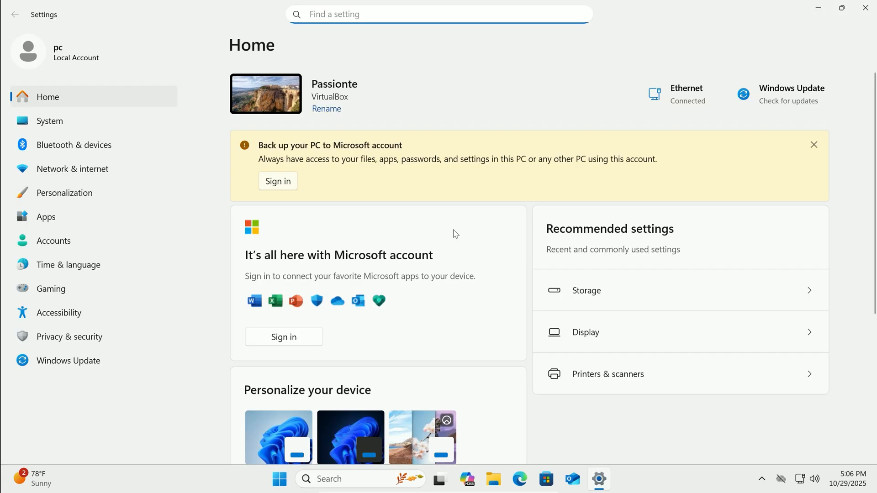
{"action": "left_click", "coordinate": [46, 217]}
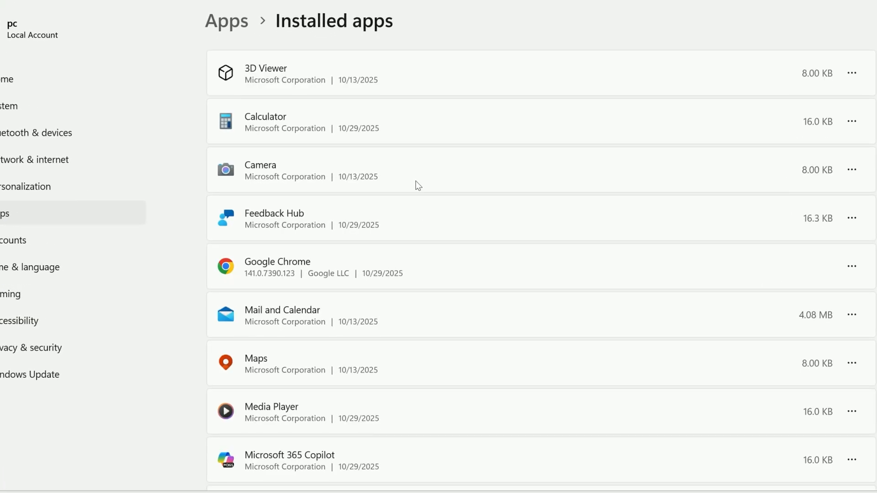
{"action": "scroll", "scroll_direction": "down", "scroll_amount": 3}
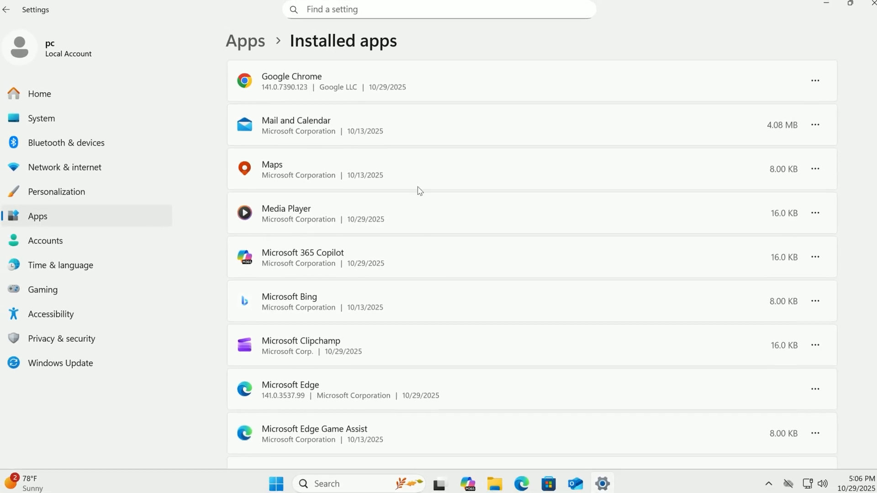
{"action": "scroll", "scroll_direction": "down", "scroll_amount": 3}
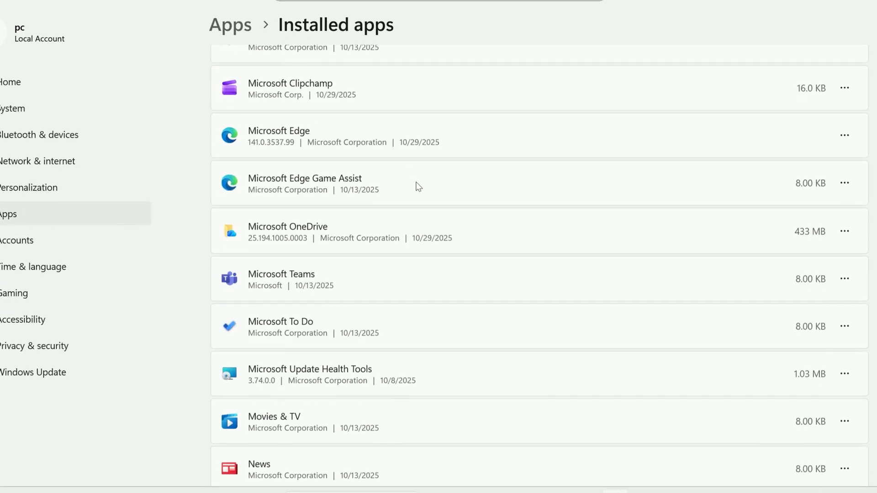
{"action": "scroll", "scroll_direction": "down", "scroll_amount": 3}
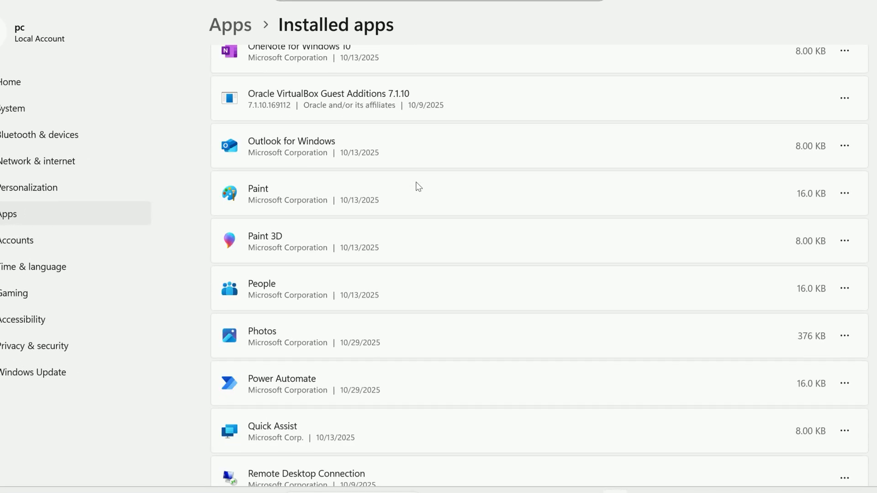
{"action": "scroll", "scroll_direction": "down", "scroll_amount": 3}
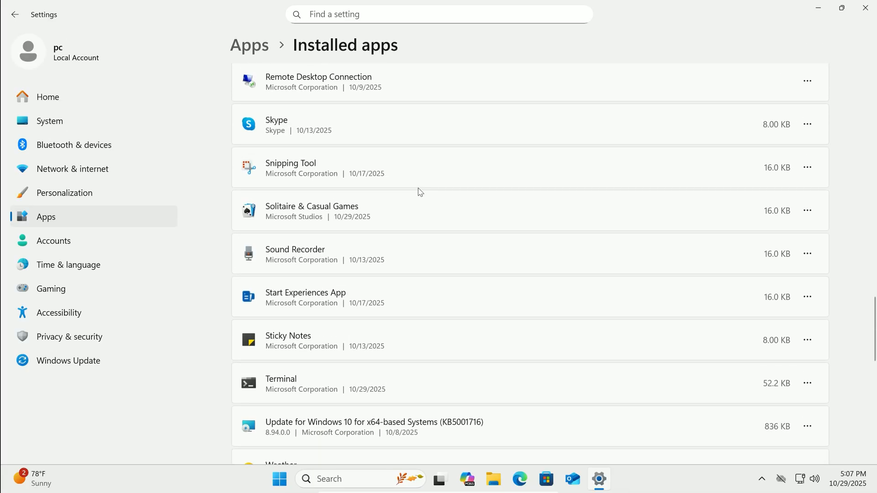
{"action": "scroll", "scroll_direction": "down", "scroll_amount": 3}
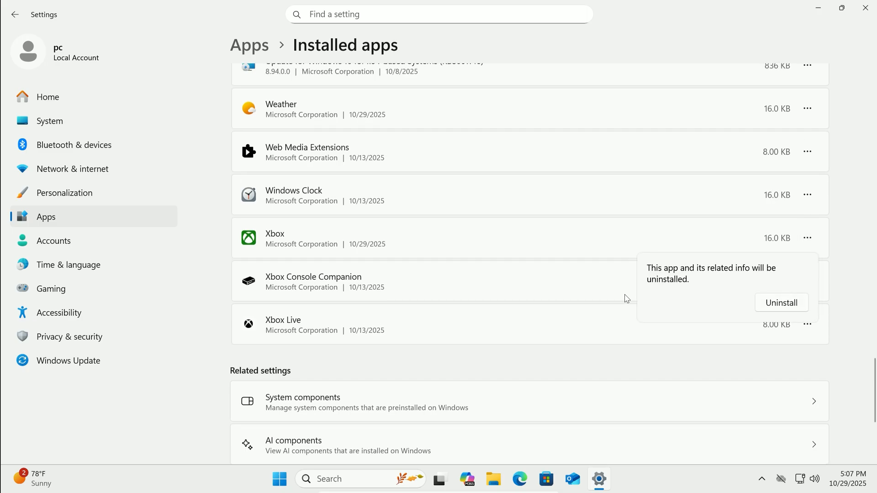
- Uninstall the Xbox app from the installed apps list and confirm its removal
{"action": "left_click", "coordinate": [781, 302]}
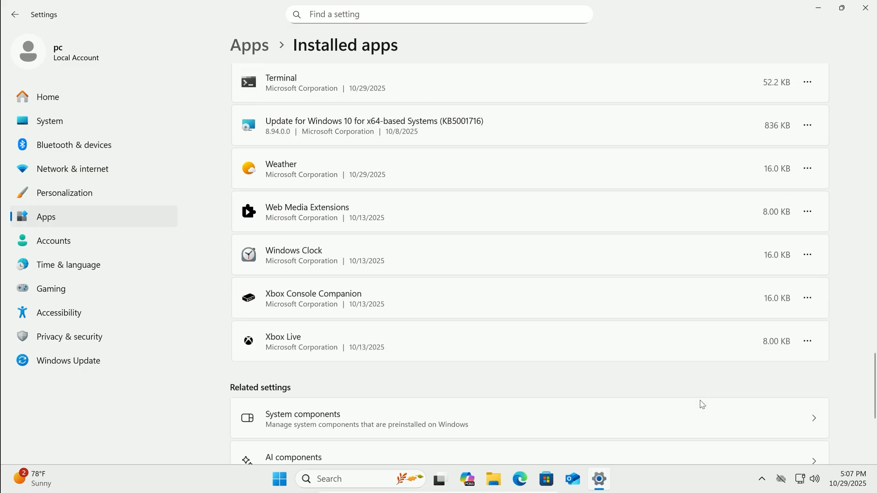
{"action": "left_click", "coordinate": [781, 363]}
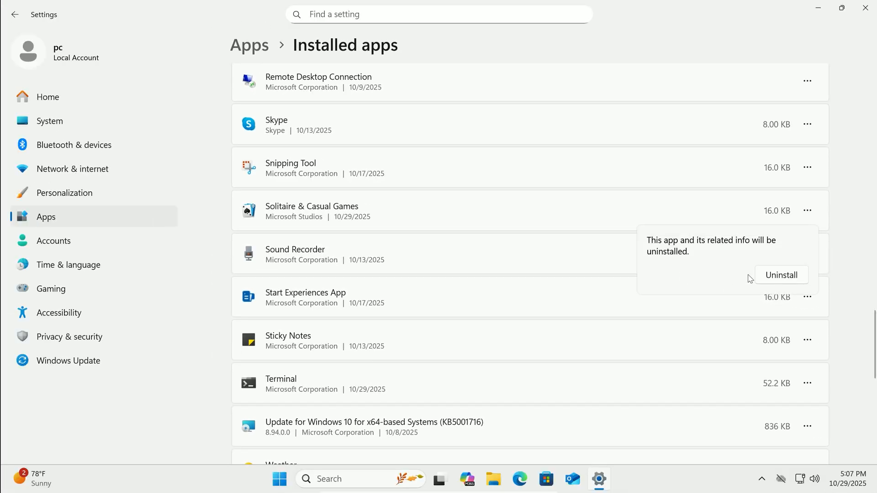
{"action": "left_click", "coordinate": [781, 275]}
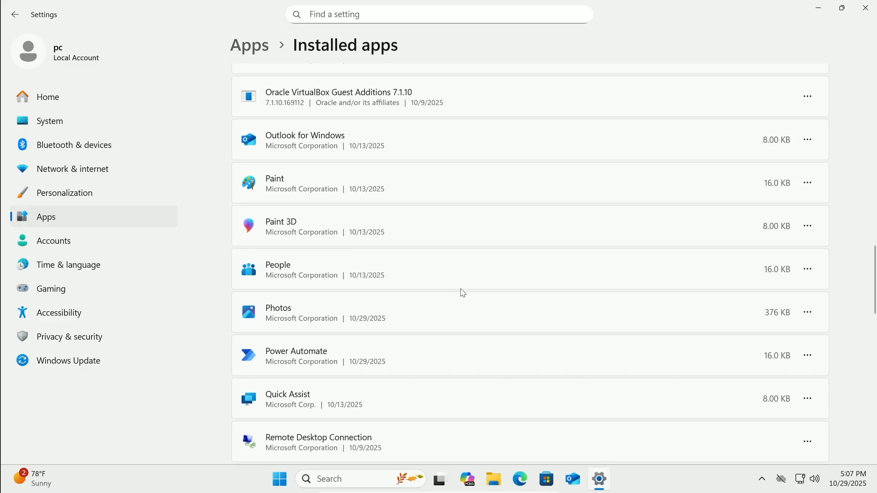
{"action": "scroll", "scroll_direction": "up", "scroll_amount": 3}
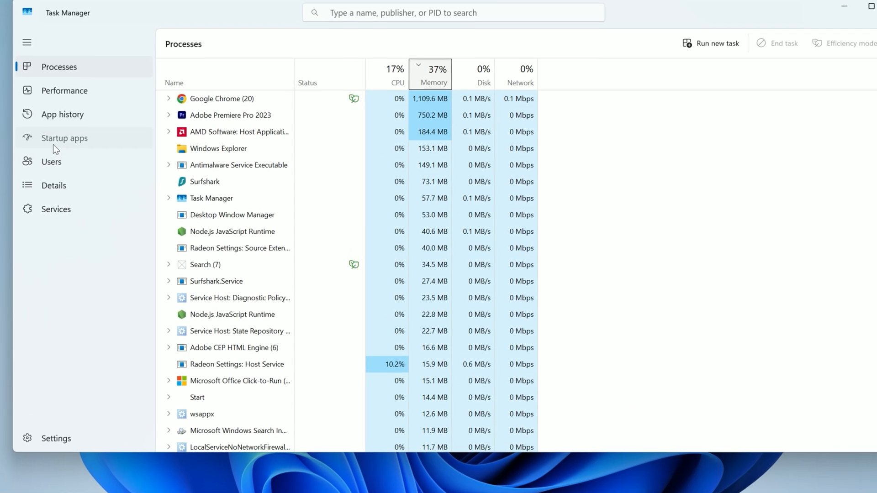
- Disable Microsoft Teams and Phone Link on Task Manager's Startup apps page, then close Task Manager
{"action": "left_click", "coordinate": [64, 138]}
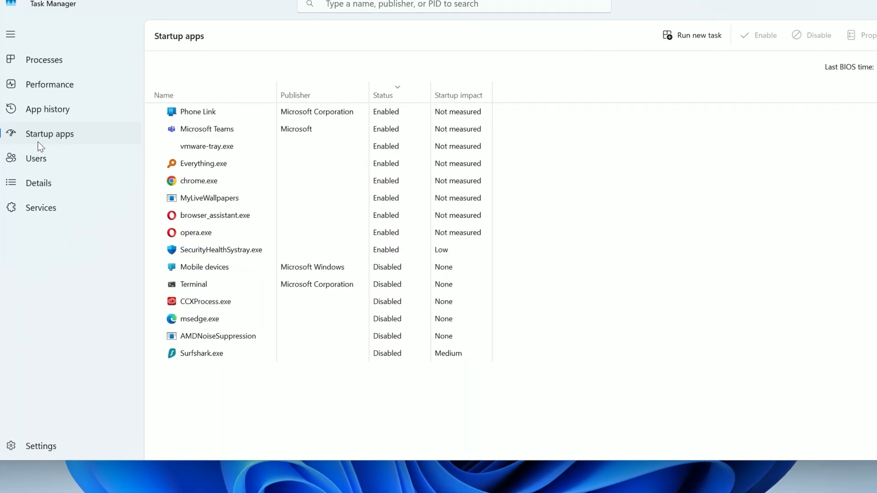
{"action": "mouse_move", "coordinate": [209, 205]}
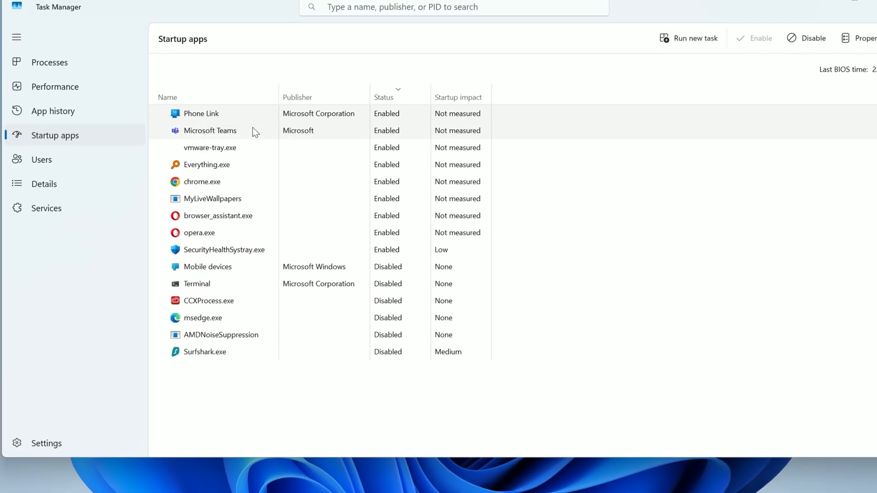
{"action": "right_click", "coordinate": [210, 131]}
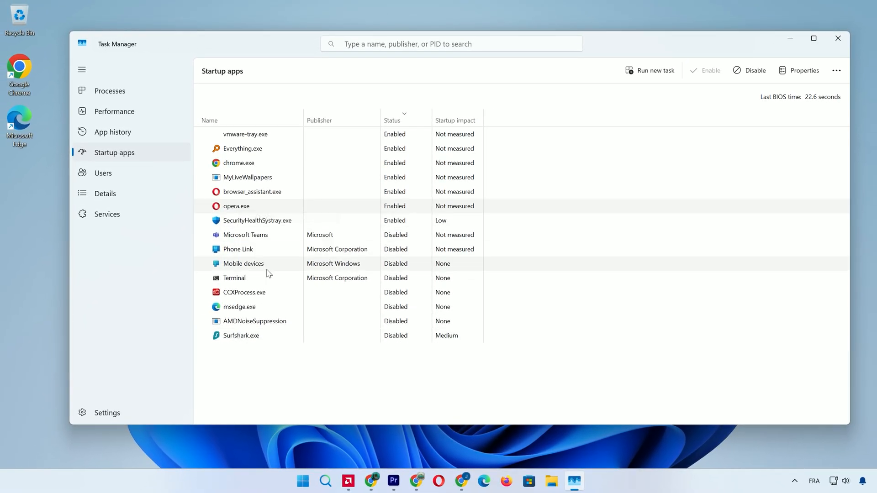
{"action": "left_click", "coordinate": [838, 38]}
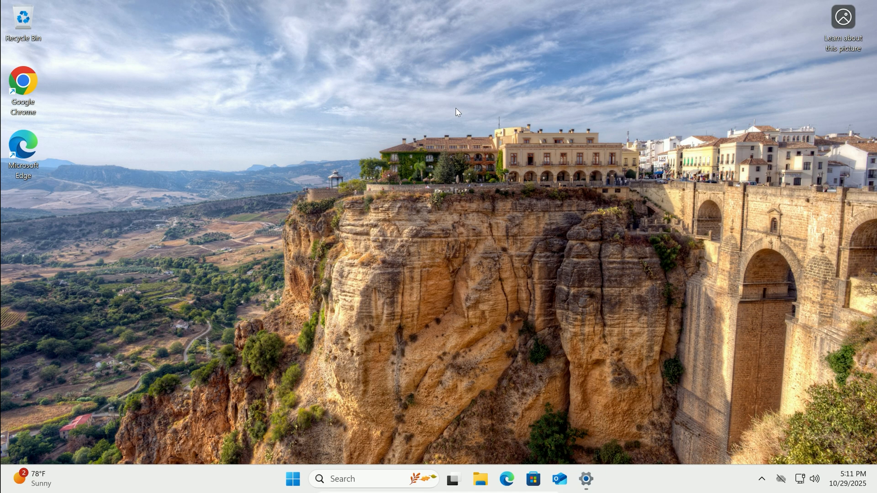
- Run sysdm.cpl and set Performance Options visual effects to Adjust for best performance
{"action": "key", "text": "Win+r"}
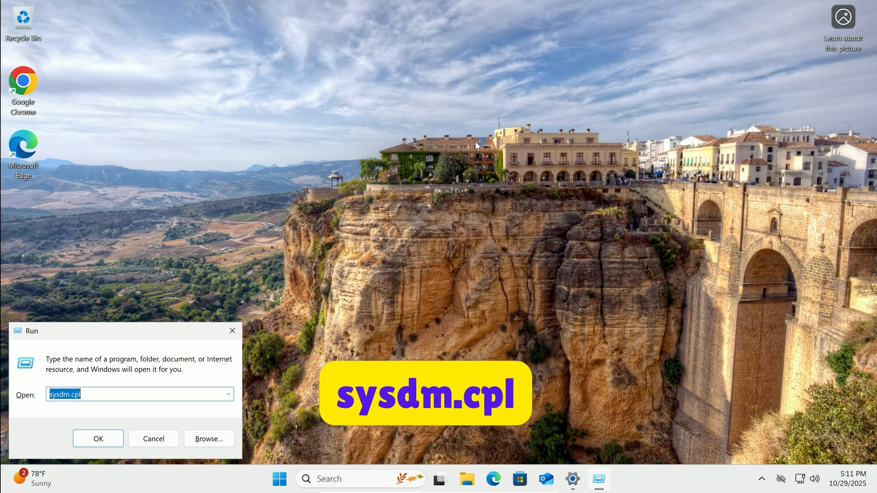
{"action": "left_click", "coordinate": [98, 438]}
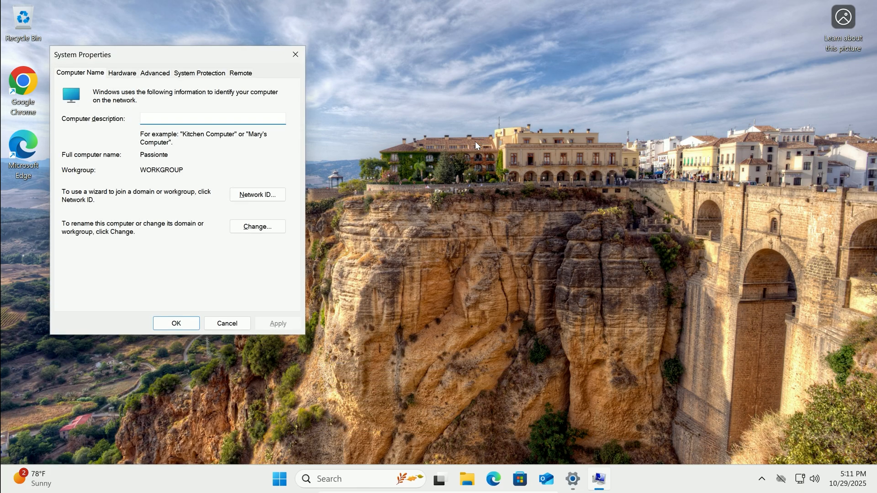
{"action": "left_click", "coordinate": [211, 118]}
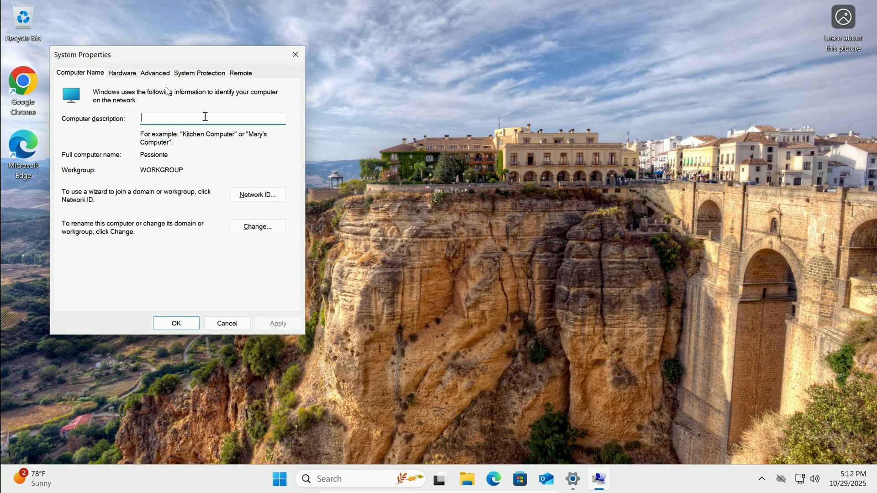
{"action": "left_click", "coordinate": [155, 73]}
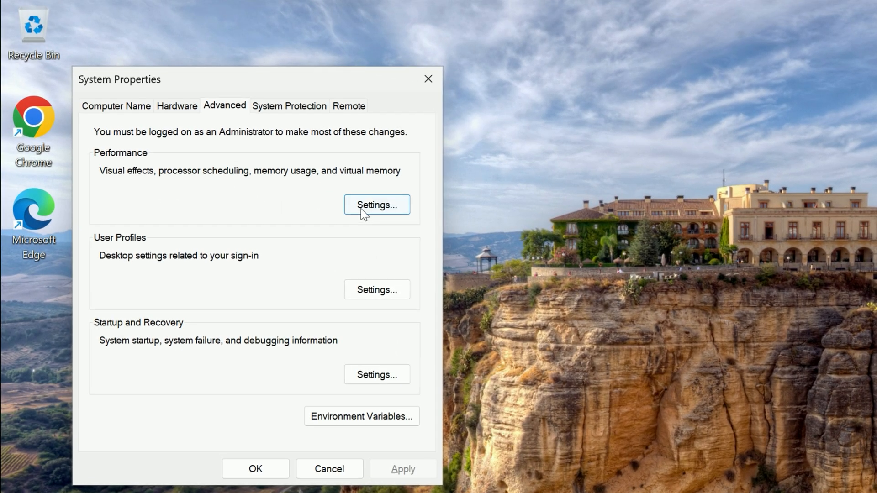
{"action": "left_click", "coordinate": [376, 204]}
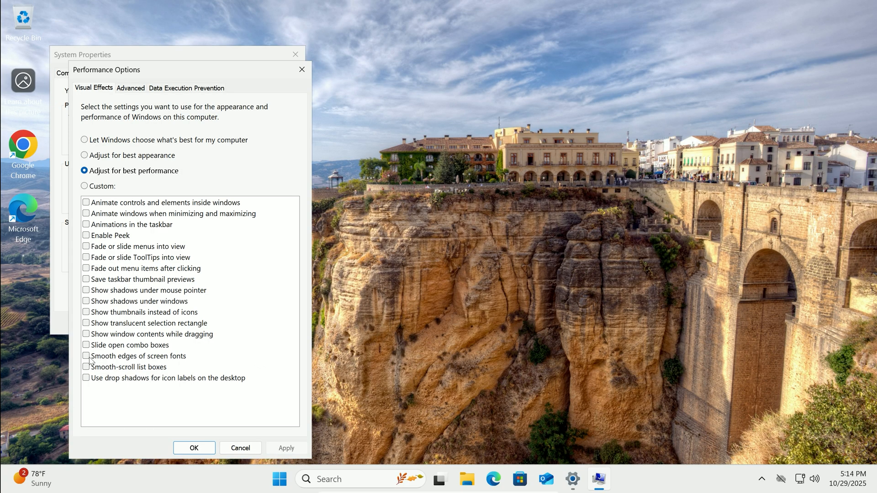
{"action": "left_click", "coordinate": [86, 355]}
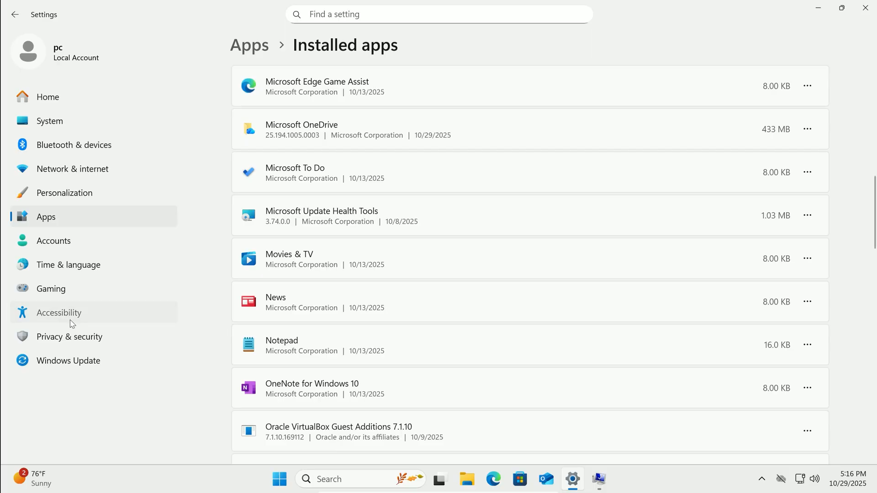
- Switch Transparency effects off under Accessibility > Visual effects
{"action": "left_click", "coordinate": [58, 313]}
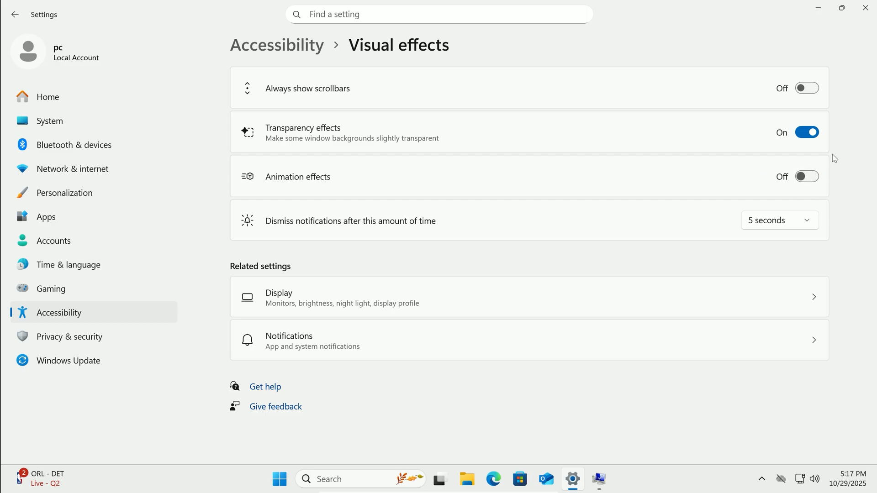
{"action": "left_click", "coordinate": [806, 132]}
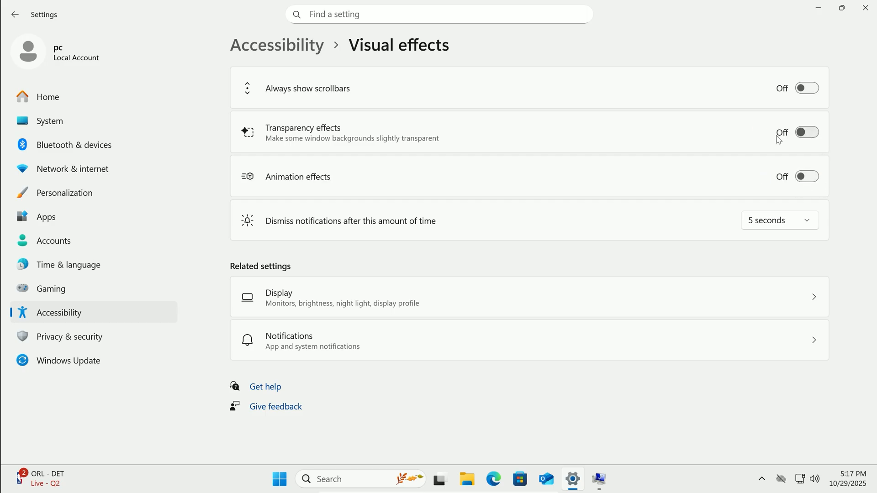
{"action": "left_click", "coordinate": [280, 480]}
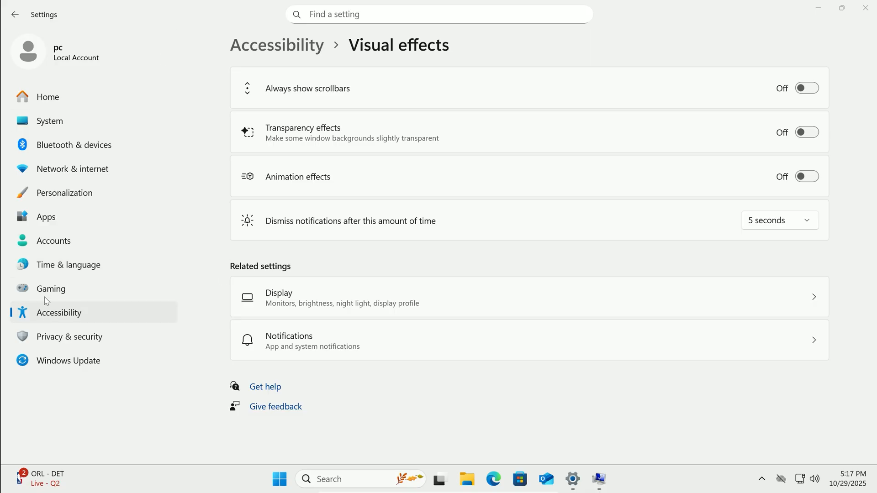
{"action": "left_click", "coordinate": [51, 289]}
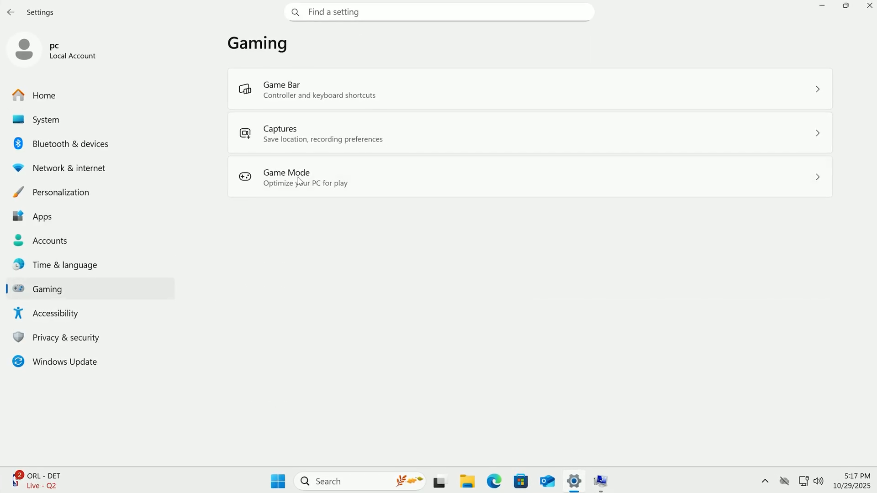
- Switch the Game Mode toggle off on the Gaming > Game Mode page
{"action": "left_click", "coordinate": [286, 176]}
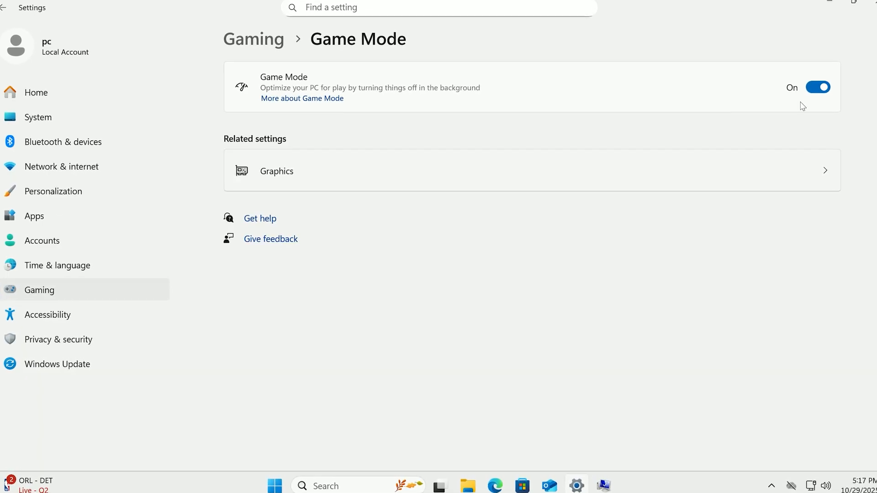
{"action": "left_click", "coordinate": [817, 87]}
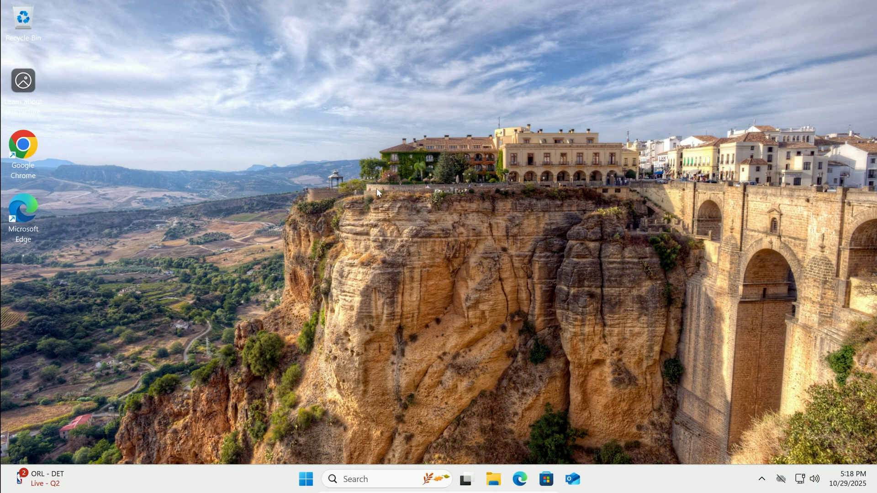
- Launch services.msc from the Run dialog to open the Services console
{"action": "key", "text": "Win+r"}
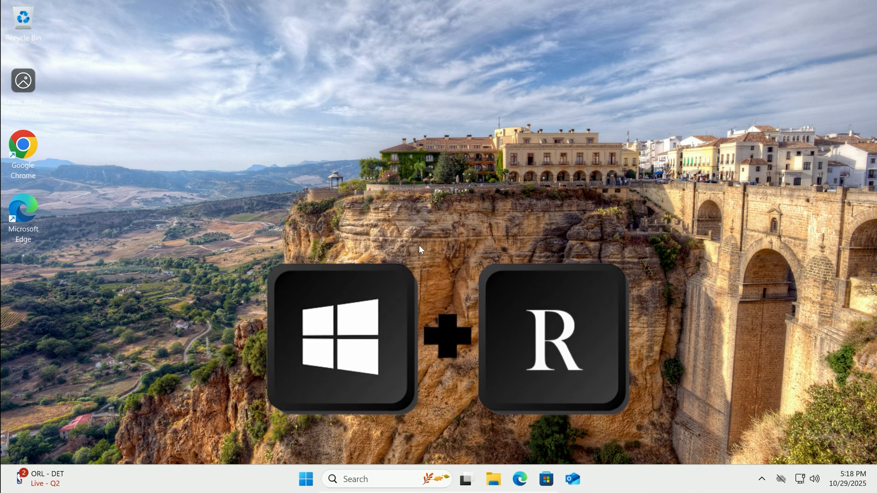
{"action": "key", "text": "Win+r"}
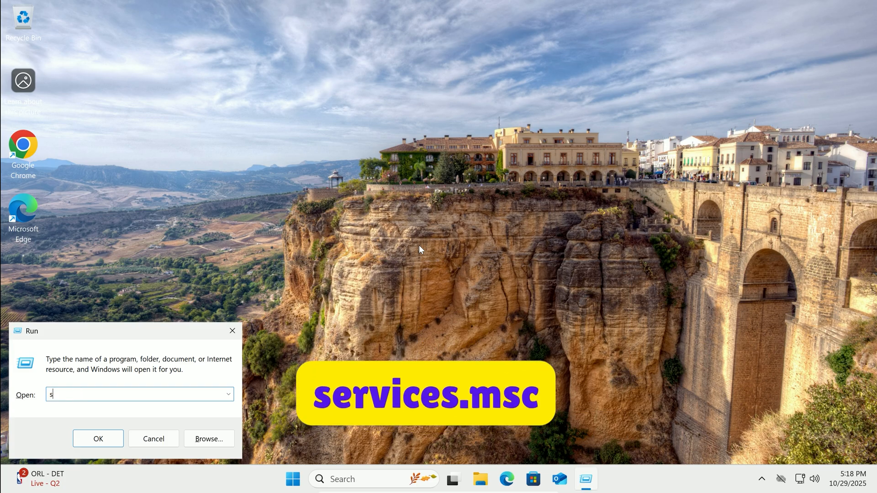
{"action": "type", "text": "ervices.msc"}
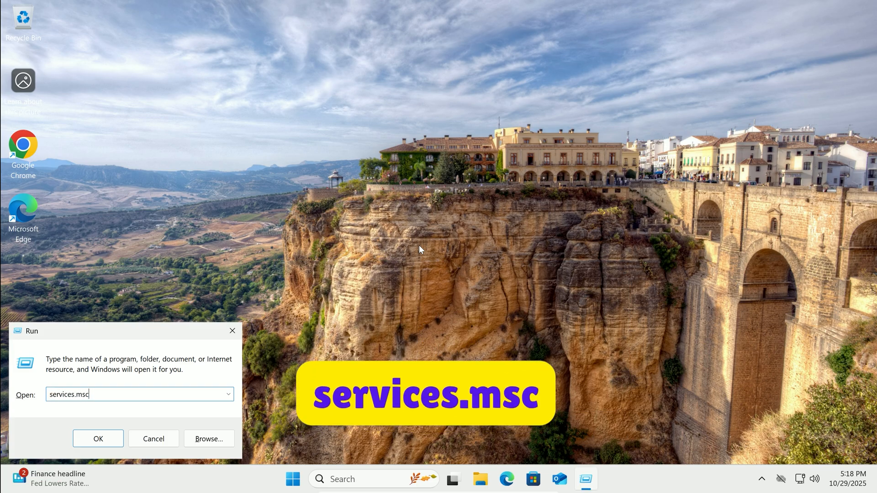
{"action": "left_click", "coordinate": [97, 438]}
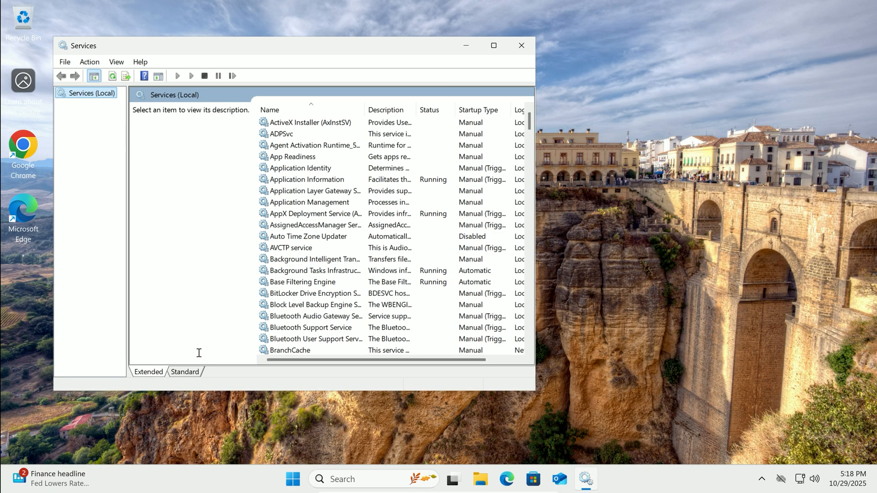
- Set Print Spooler's startup type to Disabled and apply, then open Bluetooth Support Service properties
{"action": "left_click", "coordinate": [493, 46]}
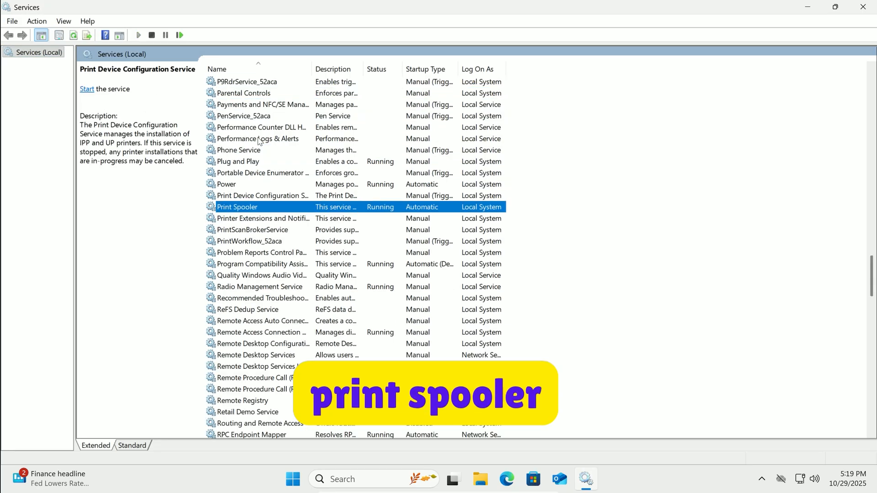
{"action": "double_click", "coordinate": [237, 206]}
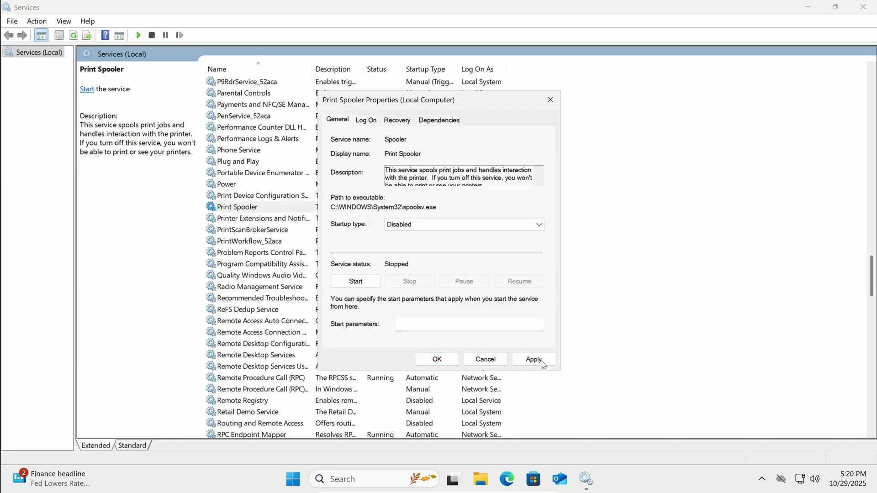
{"action": "left_click", "coordinate": [437, 359]}
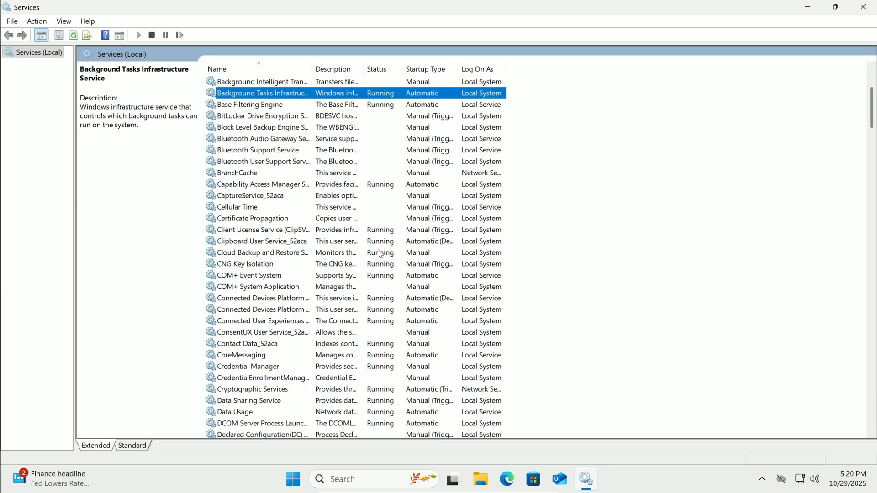
{"action": "left_click", "coordinate": [258, 150]}
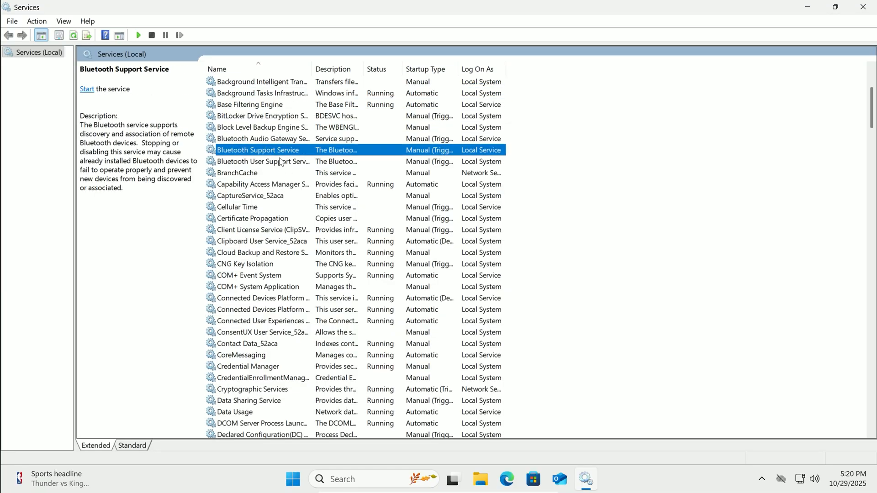
{"action": "double_click", "coordinate": [258, 150]}
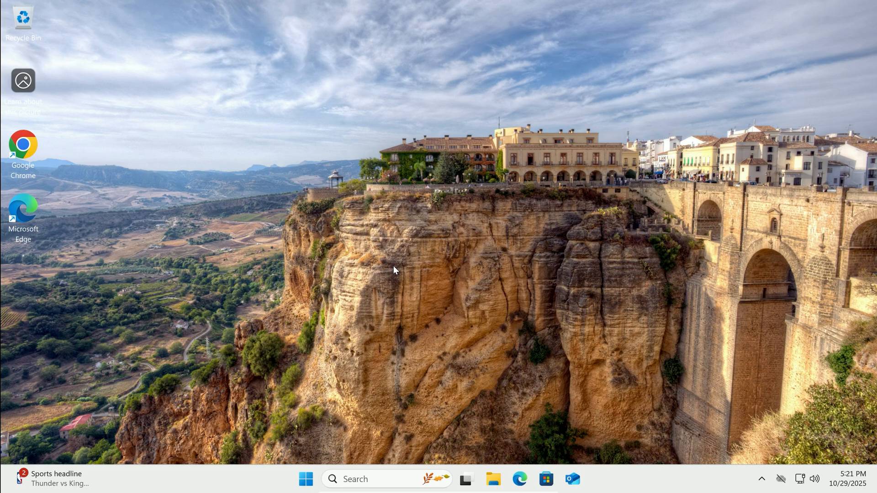
{"action": "mouse_move", "coordinate": [348, 430]}
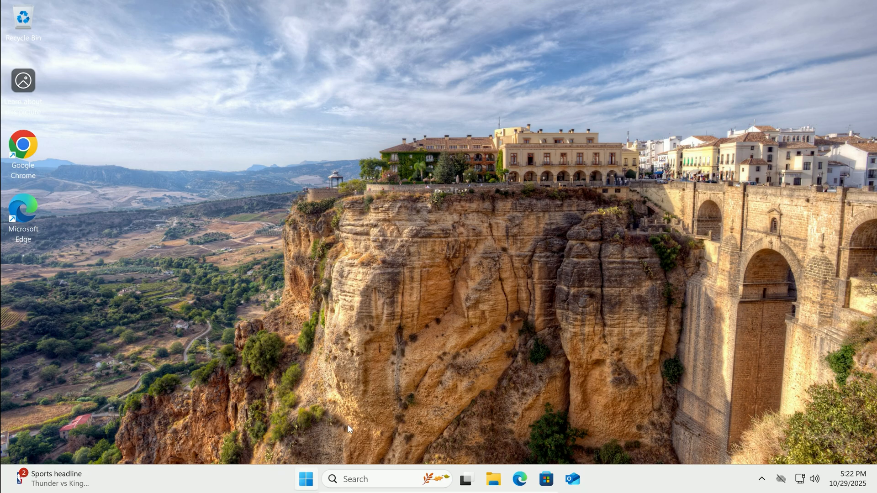
- Enable automatic user content cleanup under System > Storage > Storage Sense with default schedules
{"action": "left_click", "coordinate": [585, 479]}
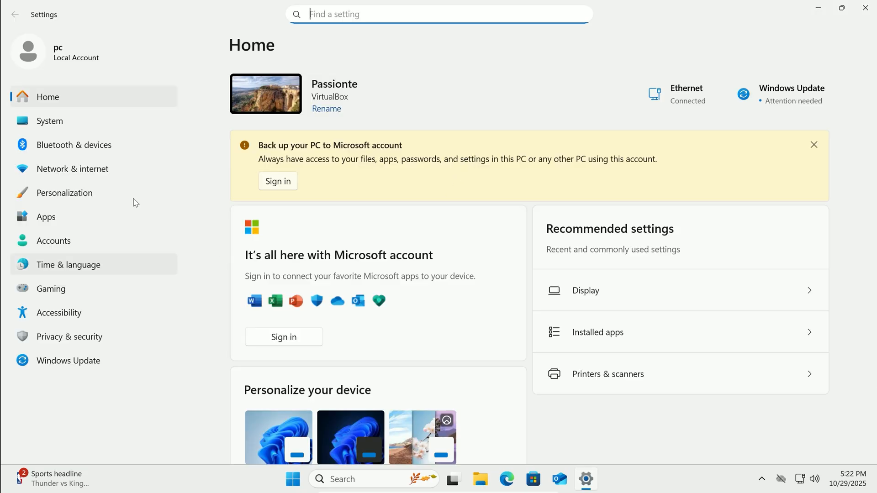
{"action": "left_click", "coordinate": [50, 121]}
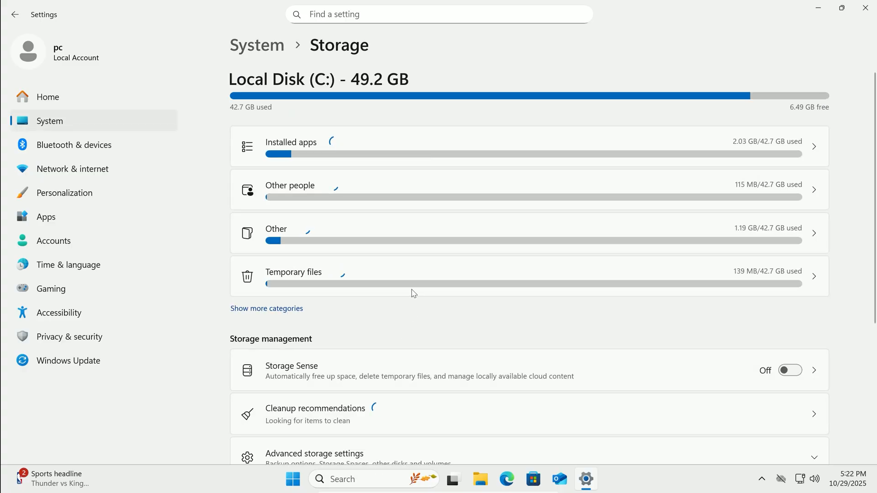
{"action": "left_click", "coordinate": [789, 249]}
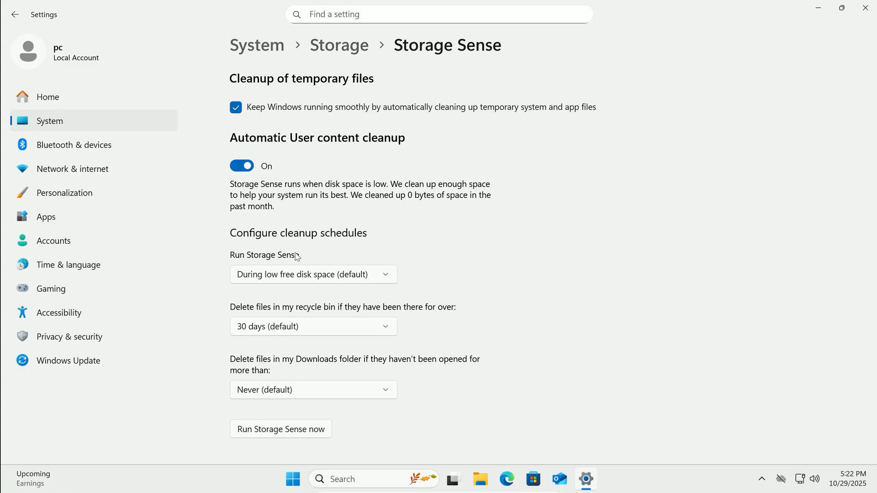
{"action": "scroll", "scroll_direction": "down", "scroll_amount": 3}
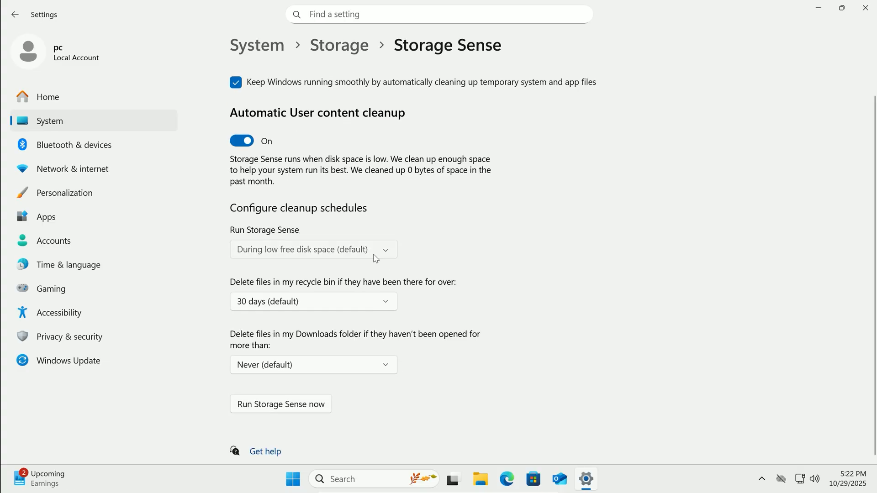
{"action": "left_click", "coordinate": [313, 249]}
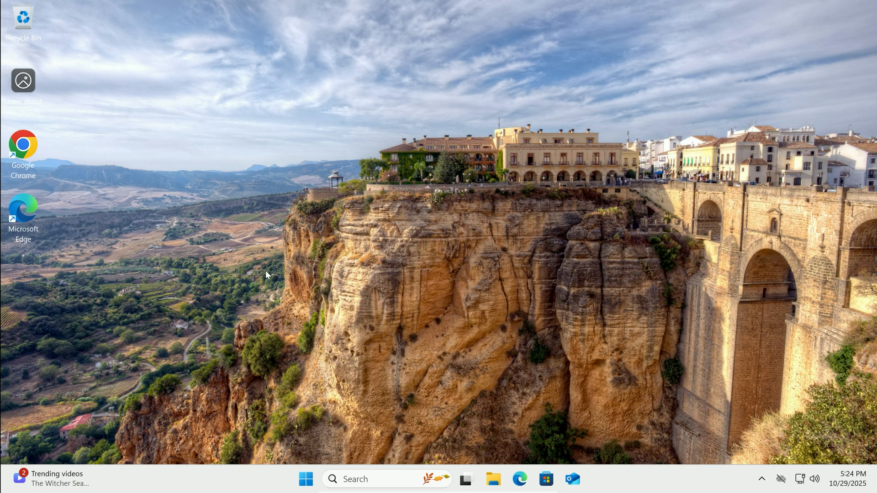
- Search Start for 'degragment' to launch Defragment and Optimize Drives
{"action": "left_click", "coordinate": [305, 480]}
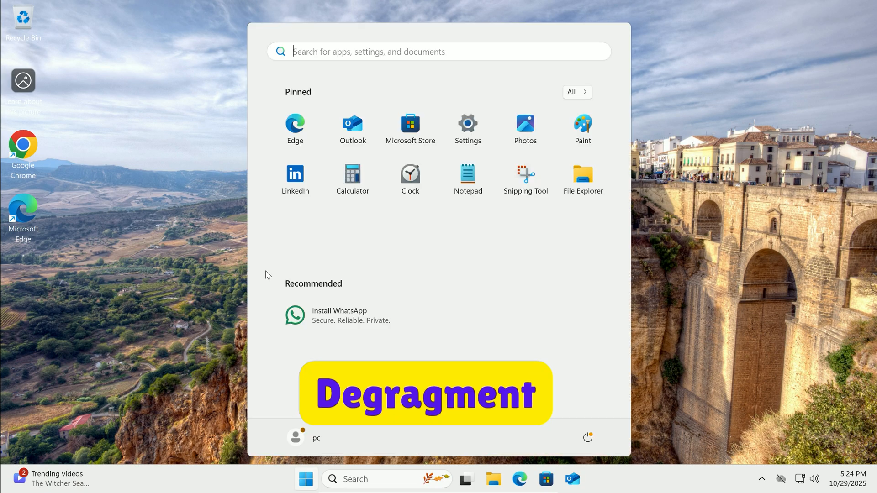
{"action": "type", "text": "degragment"}
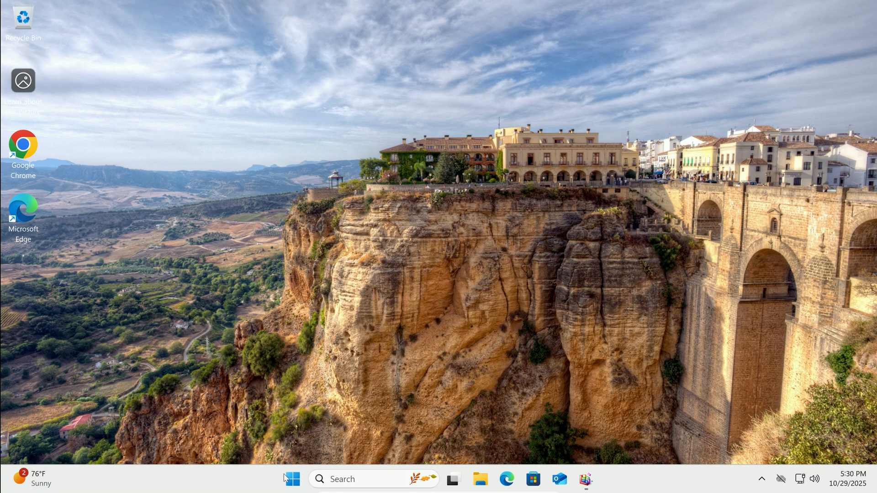
- Under Privacy & security > General, switch off the advertising ID for personalized ads
{"action": "left_click", "coordinate": [292, 478]}
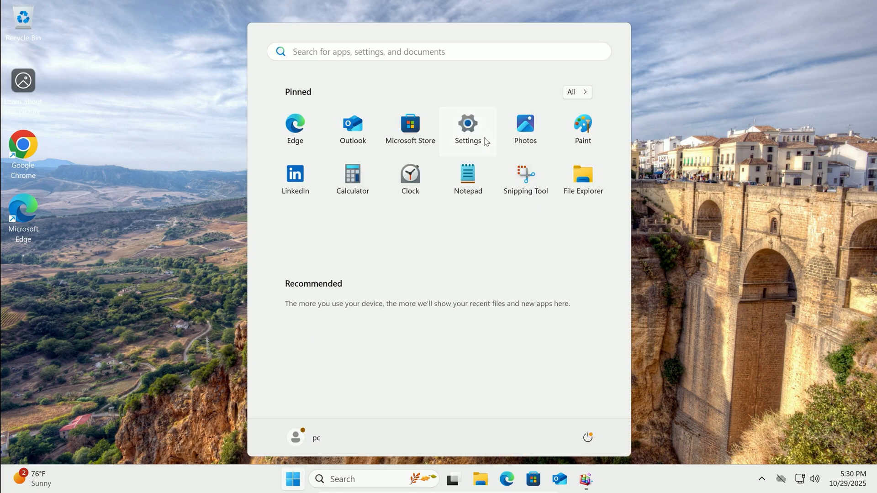
{"action": "left_click", "coordinate": [468, 125]}
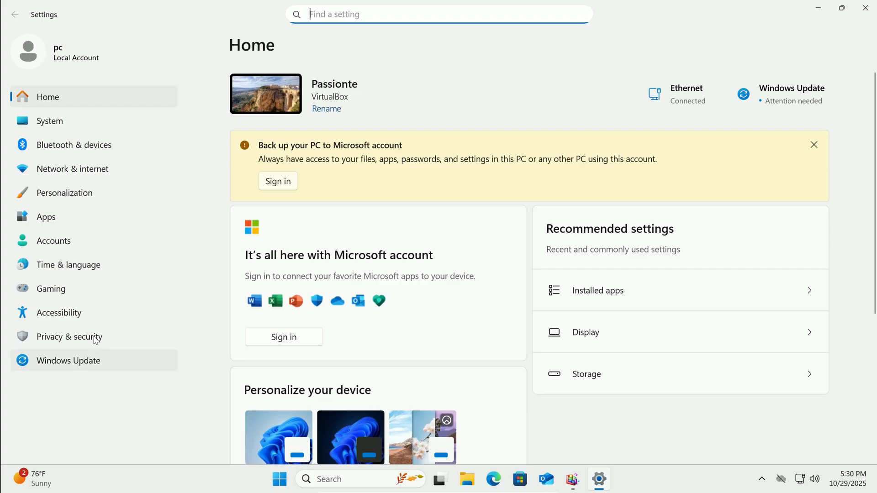
{"action": "left_click", "coordinate": [69, 337]}
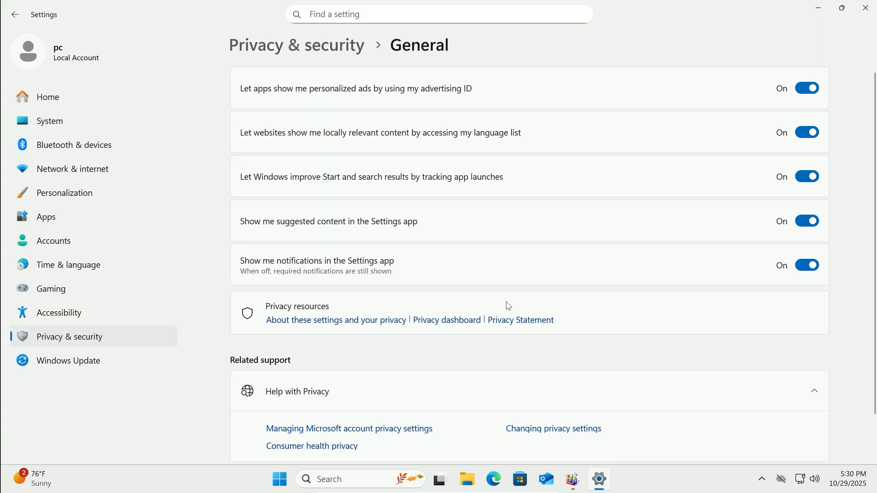
{"action": "left_click", "coordinate": [807, 88]}
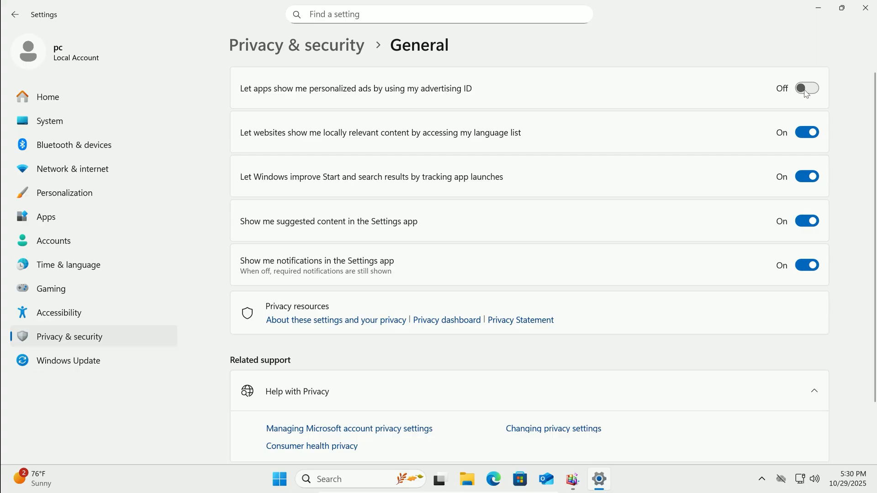
{"action": "mouse_move", "coordinate": [763, 35]}
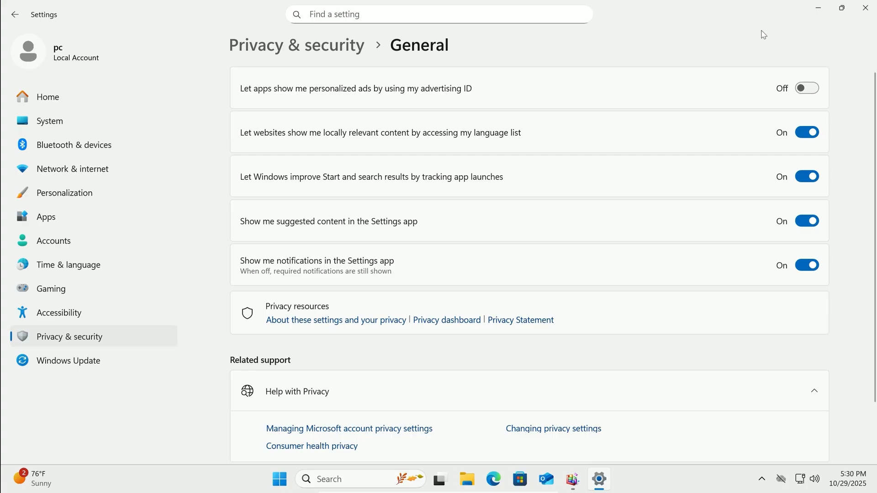
{"action": "mouse_move", "coordinate": [807, 177]}
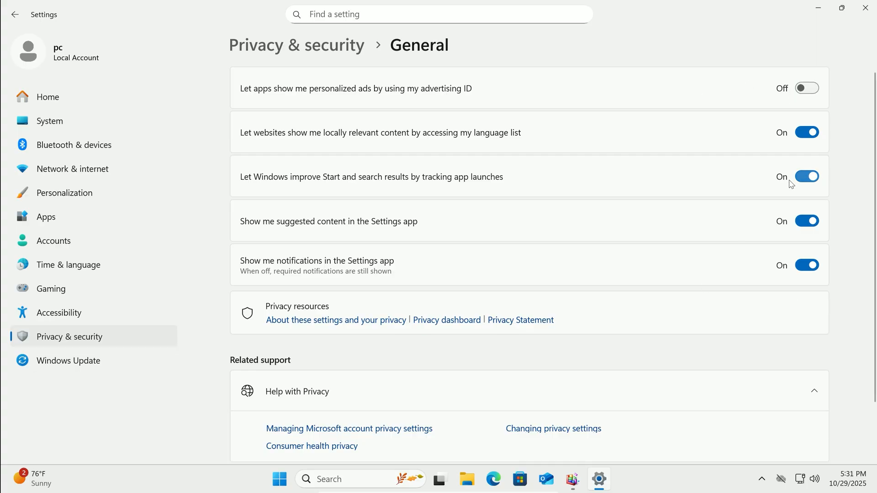
- Switch off app-launch tracking, then close Optimize Drives to return to the desktop
{"action": "left_click", "coordinate": [807, 176]}
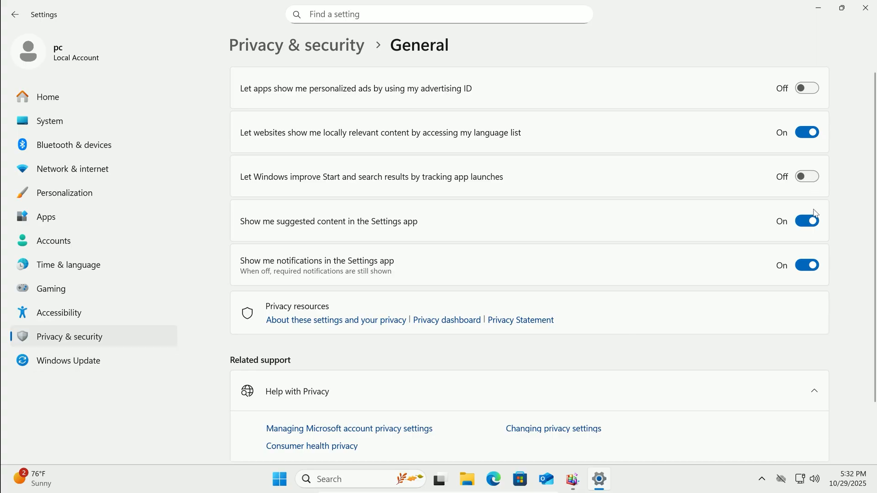
{"action": "left_click", "coordinate": [807, 221]}
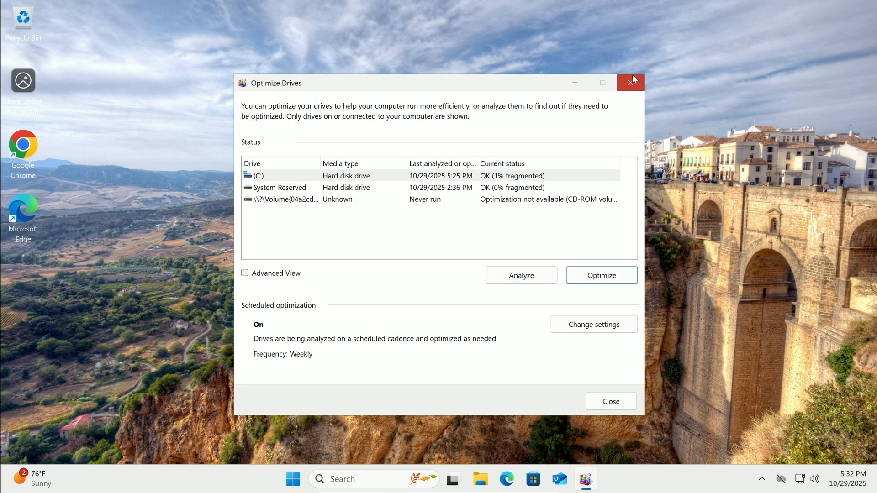
{"action": "left_click", "coordinate": [632, 82]}
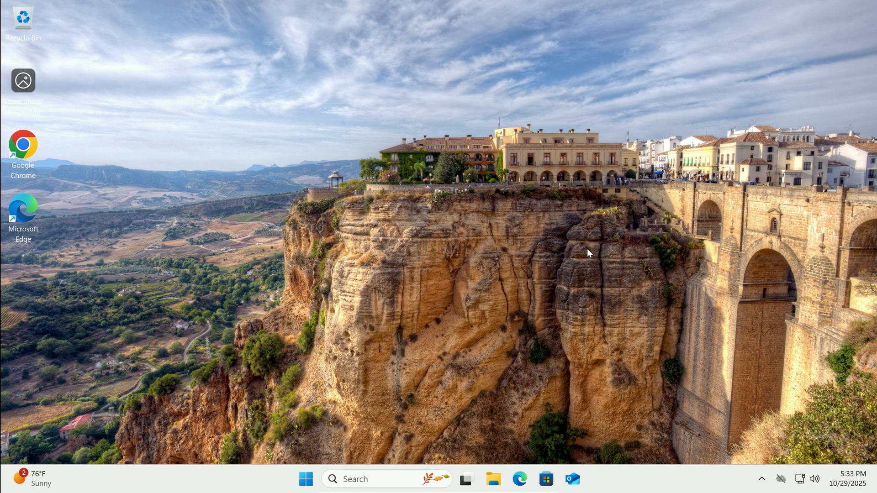